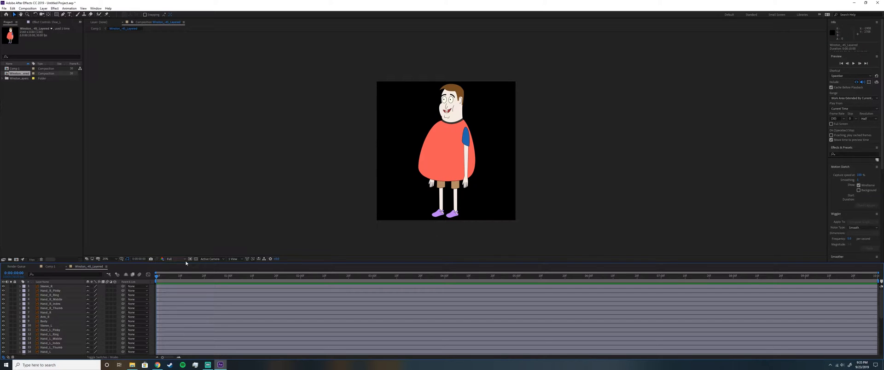
# Shy all non-leg layers so only Foot_L, Shoe_L and Leg_L remain in the timeline
pyautogui.click(46, 322)
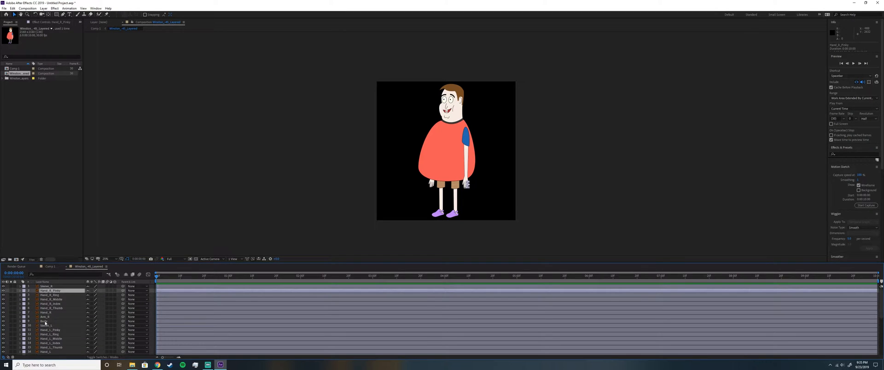
pyautogui.scroll(-3)
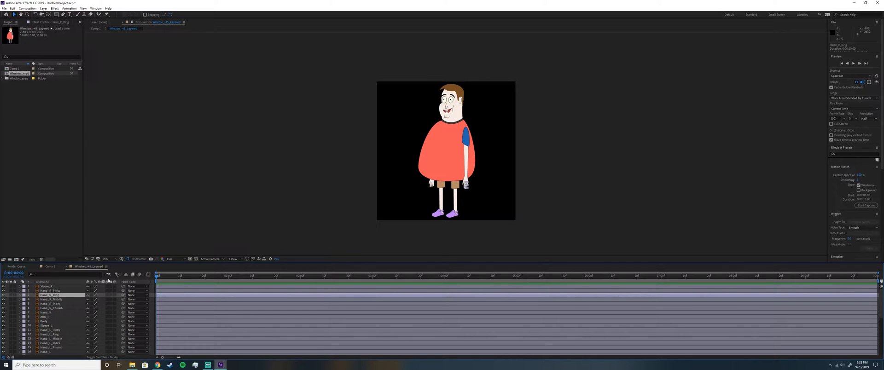
pyautogui.scroll(-3)
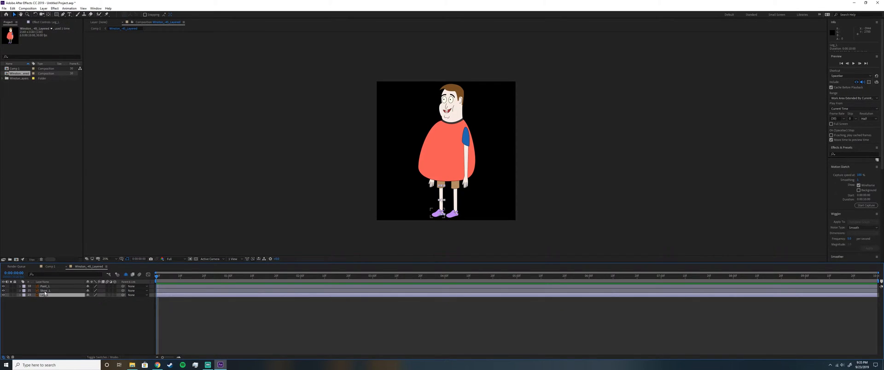
# Parent the Leg_L layer to Shoe_L with the pick whip
pyautogui.click(46, 286)
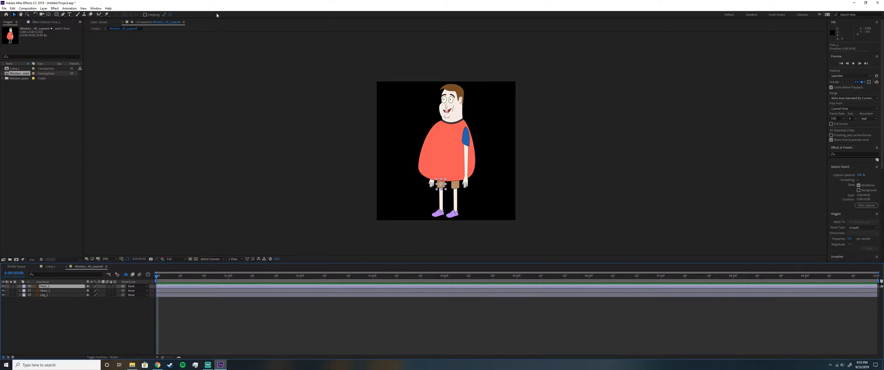
pyautogui.moveTo(337, 207)
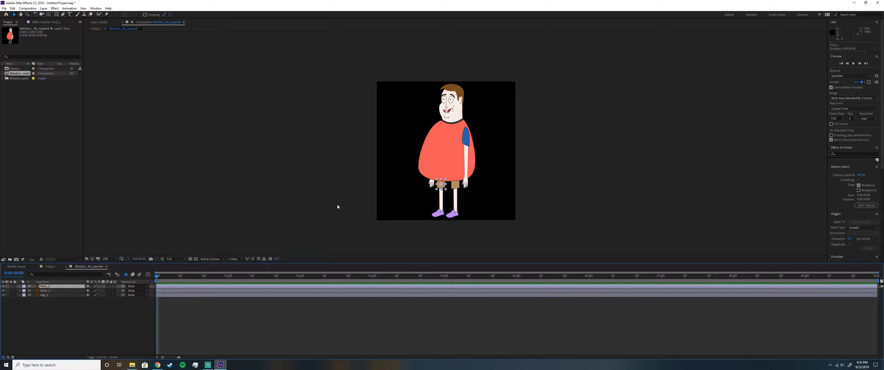
pyautogui.click(467, 137)
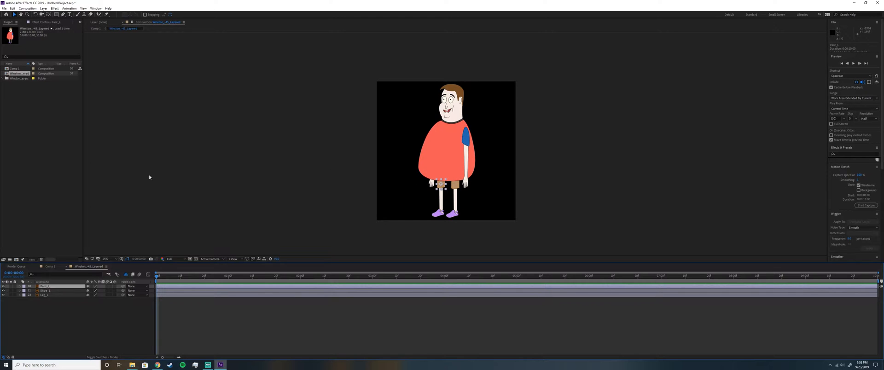
pyautogui.moveTo(302, 215)
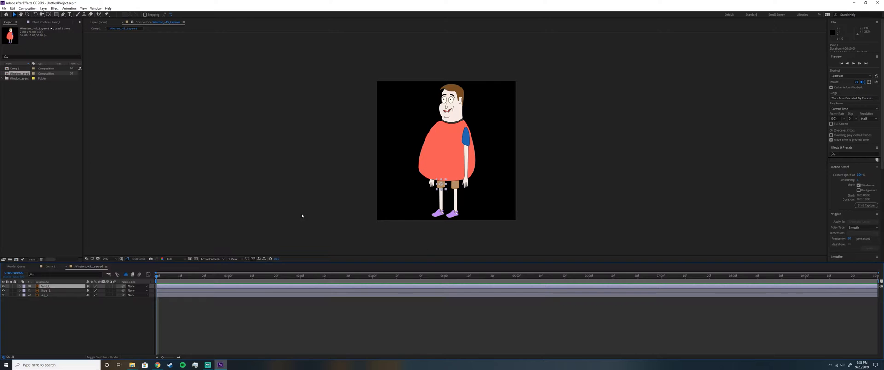
pyautogui.moveTo(137, 303)
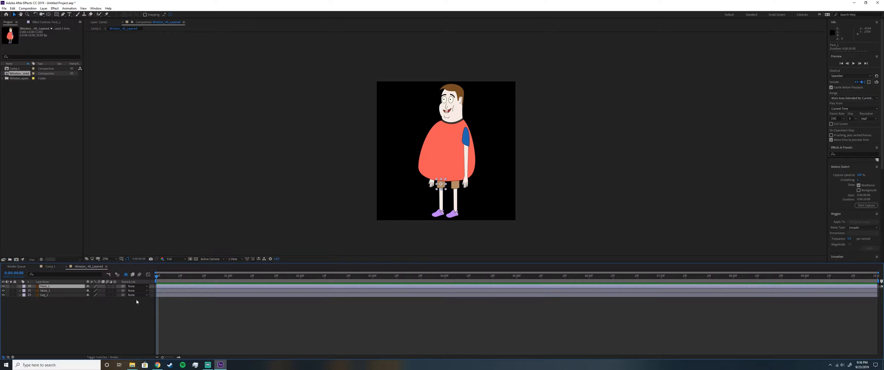
pyautogui.moveTo(123, 296)
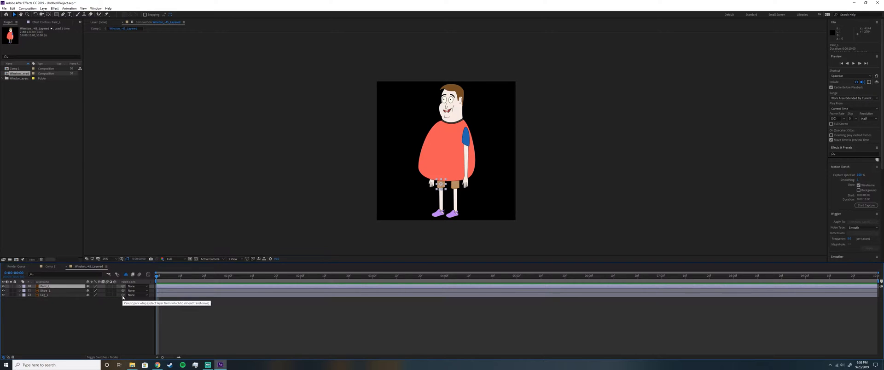
pyautogui.moveTo(123, 297)
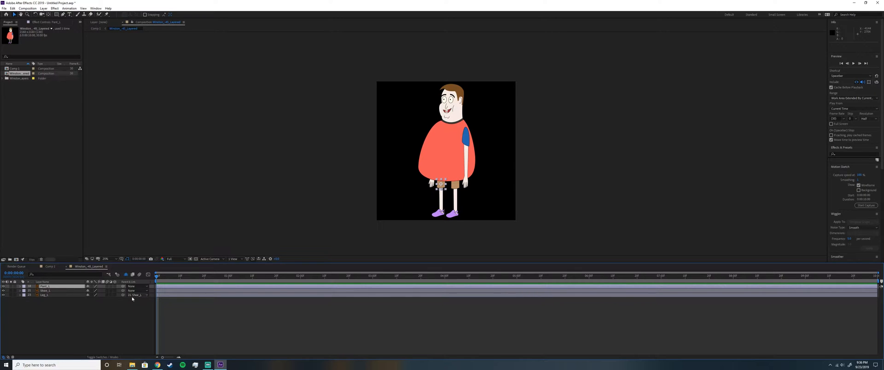
# Undo the Leg_L parenting so all three leg layers' Parent fields read None
pyautogui.click(131, 296)
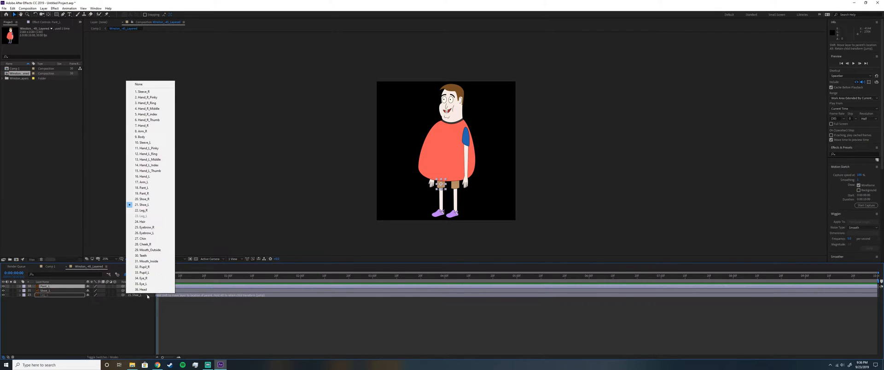
pyautogui.moveTo(122, 298)
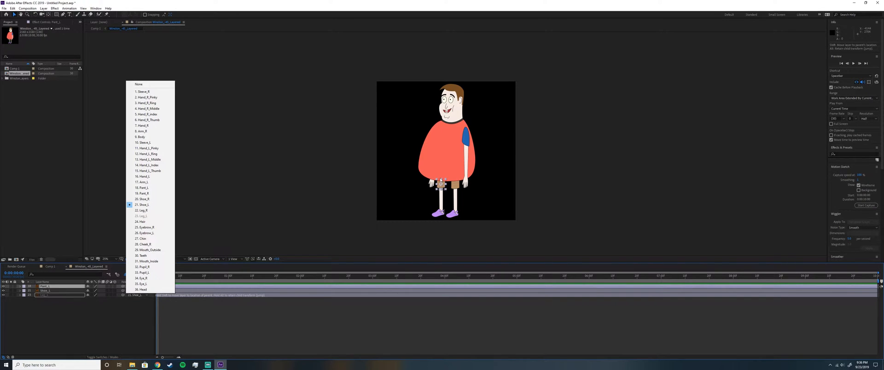
pyautogui.moveTo(446, 190)
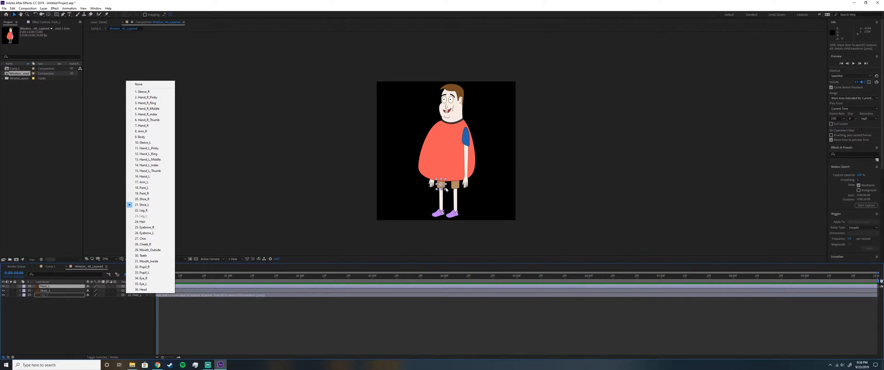
pyautogui.moveTo(148, 262)
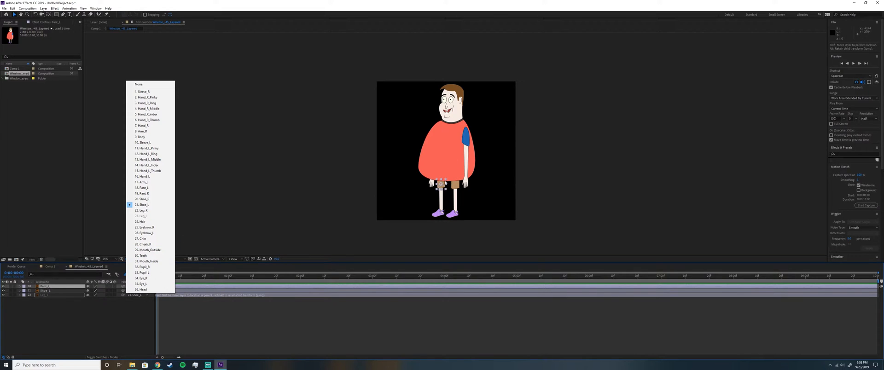
pyautogui.moveTo(440, 228)
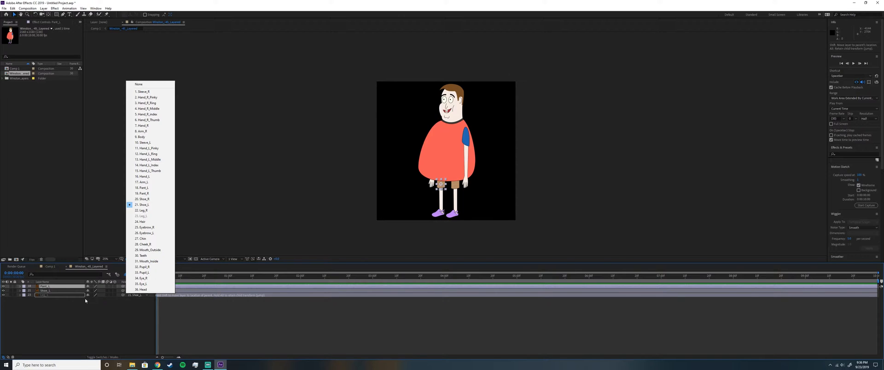
pyautogui.click(138, 84)
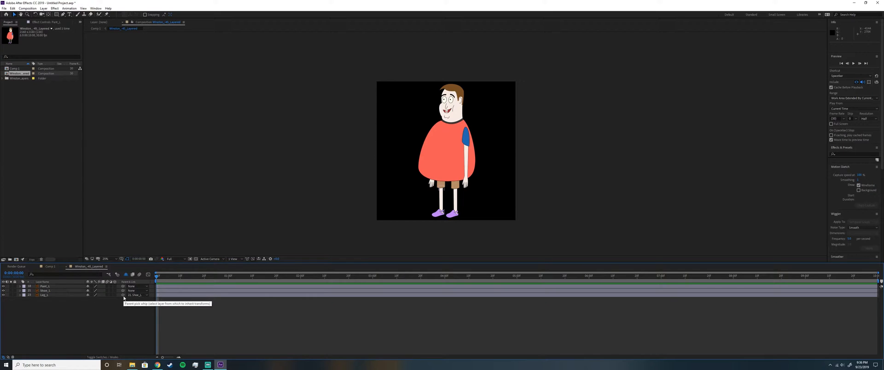
pyautogui.moveTo(105, 303)
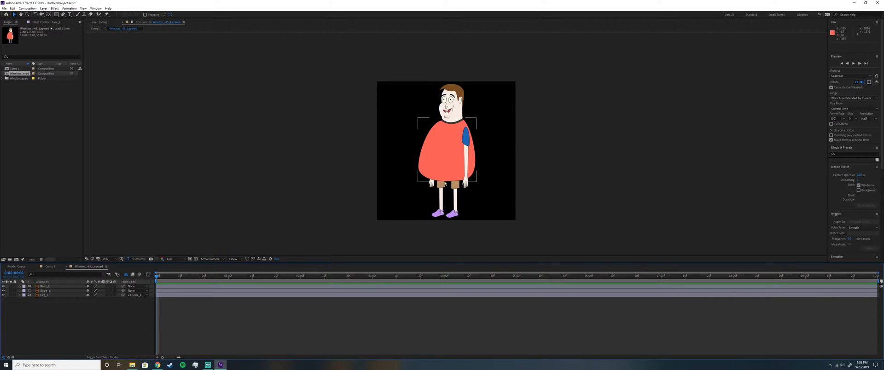
pyautogui.click(298, 180)
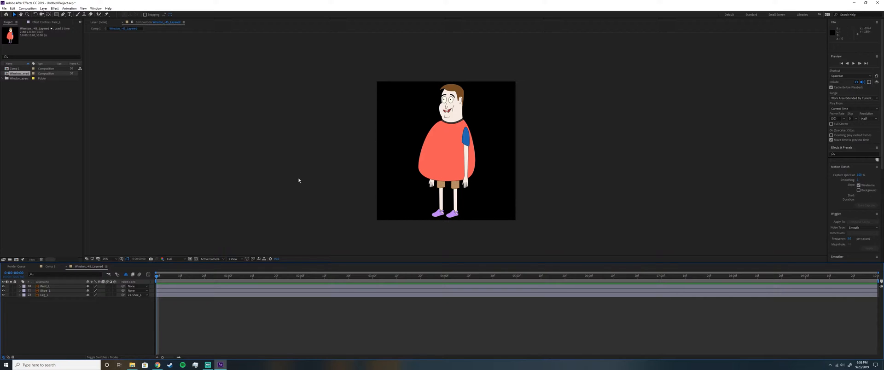
pyautogui.click(136, 296)
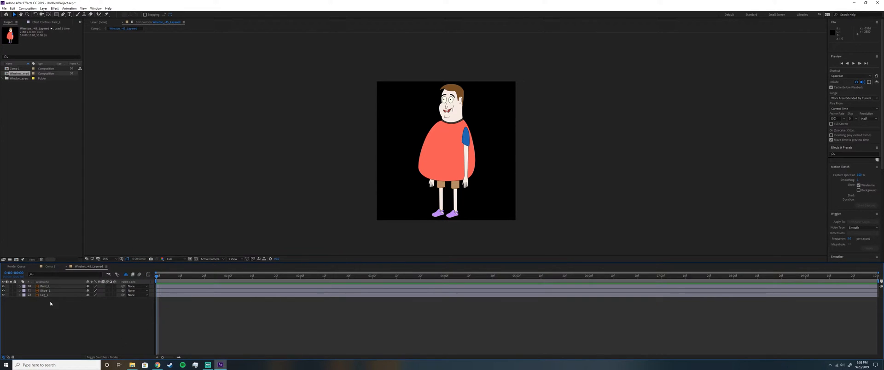
# Launch the Duik Bassel panel, dismiss its update notice and enter the Rigging tools
pyautogui.click(45, 296)
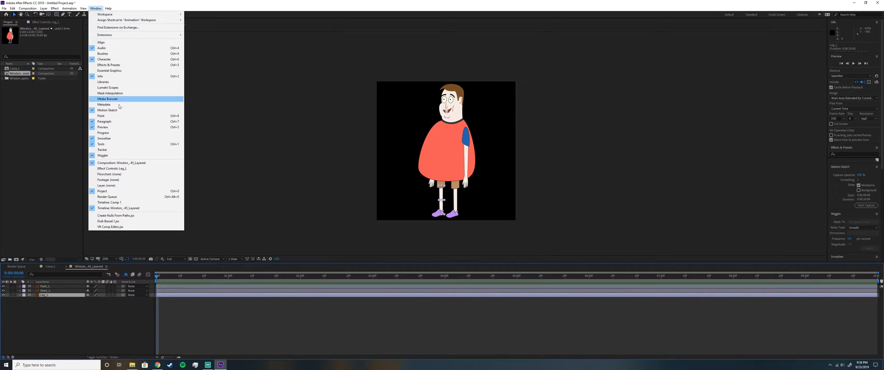
pyautogui.moveTo(103, 53)
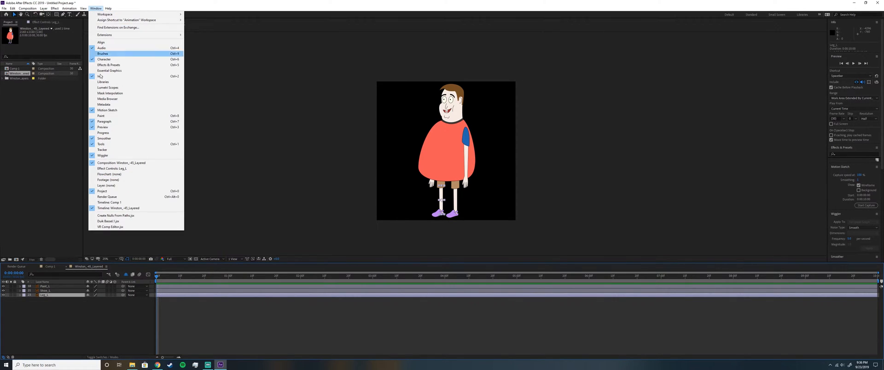
pyautogui.moveTo(107, 221)
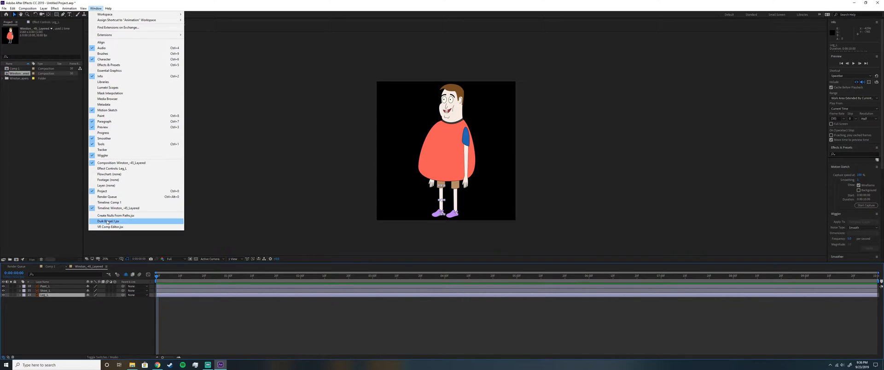
pyautogui.moveTo(109, 221)
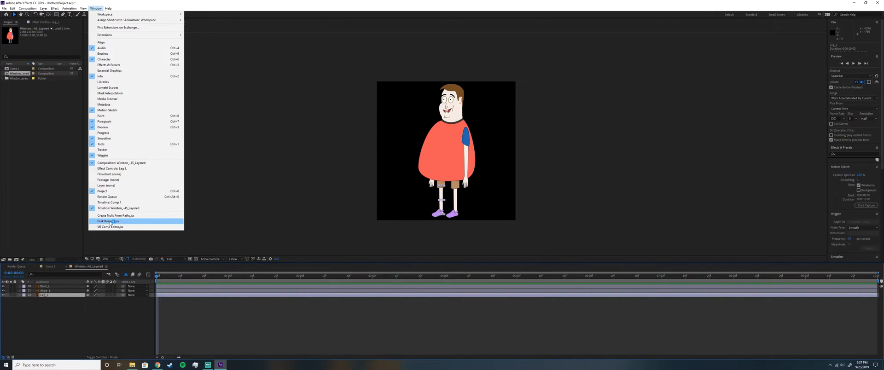
pyautogui.click(108, 221)
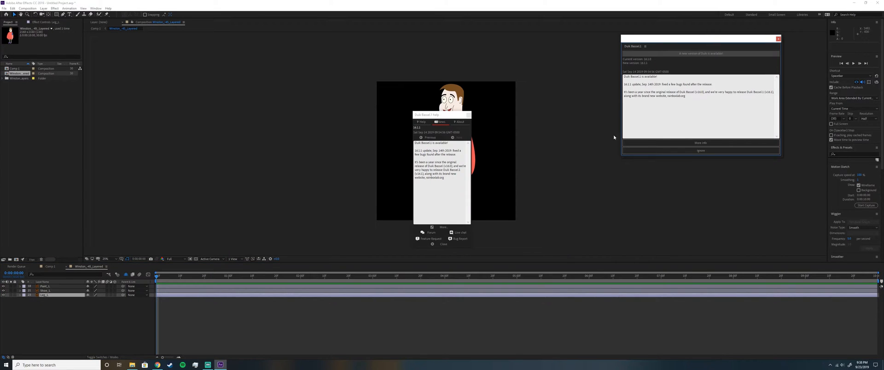
pyautogui.moveTo(721, 157)
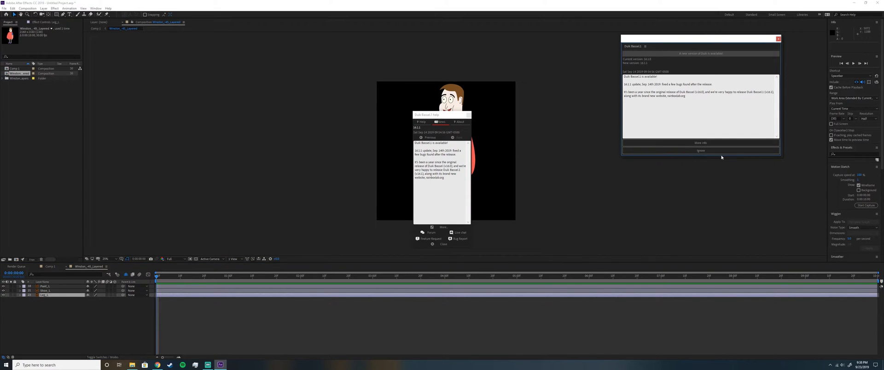
pyautogui.click(700, 151)
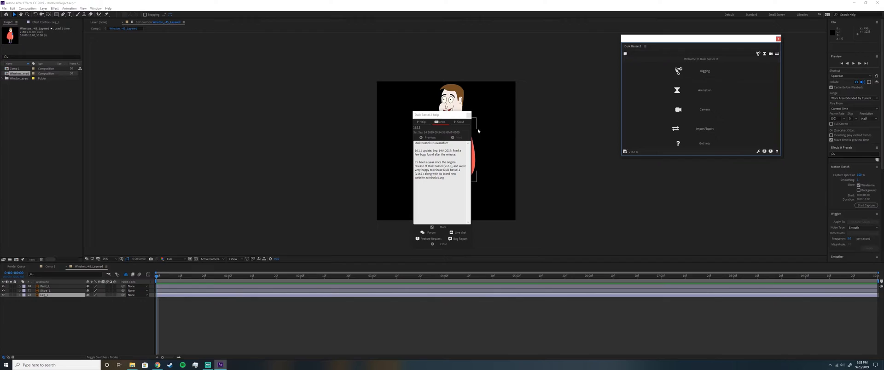
pyautogui.click(444, 244)
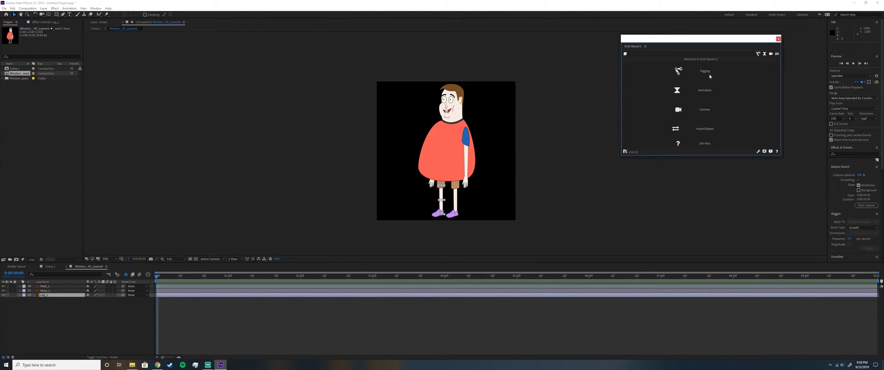
pyautogui.click(704, 71)
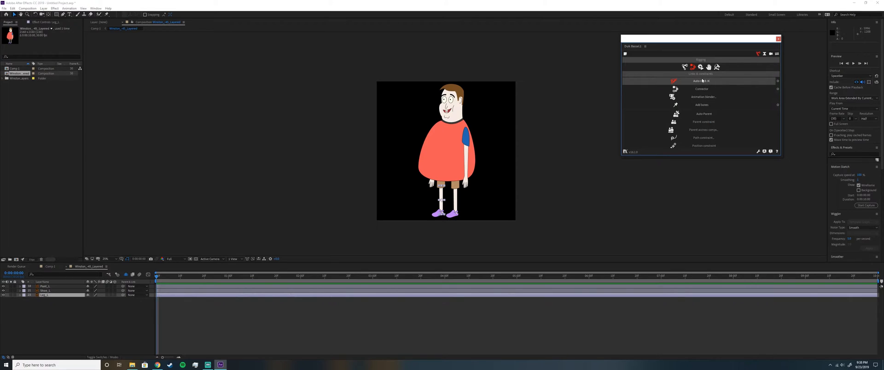
pyautogui.moveTo(702, 82)
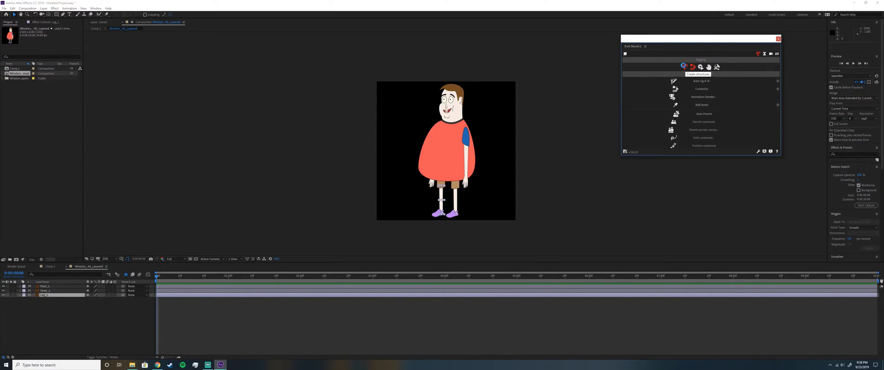
# In Duik's Structures tools, add a full Hominoid armature and then remove it
pyautogui.click(692, 67)
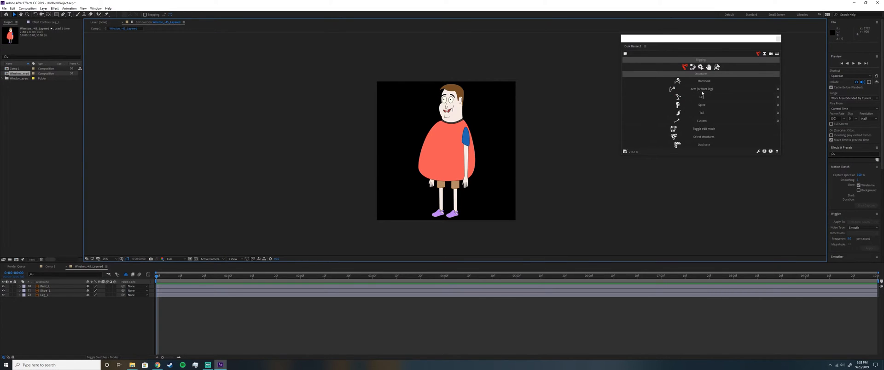
pyautogui.click(702, 96)
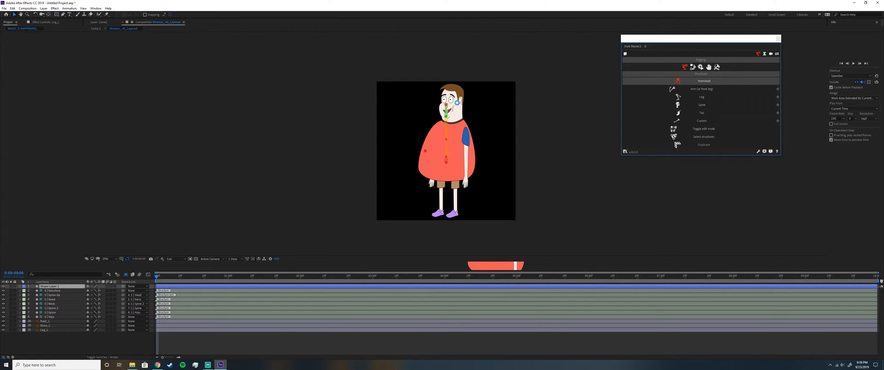
pyautogui.click(426, 151)
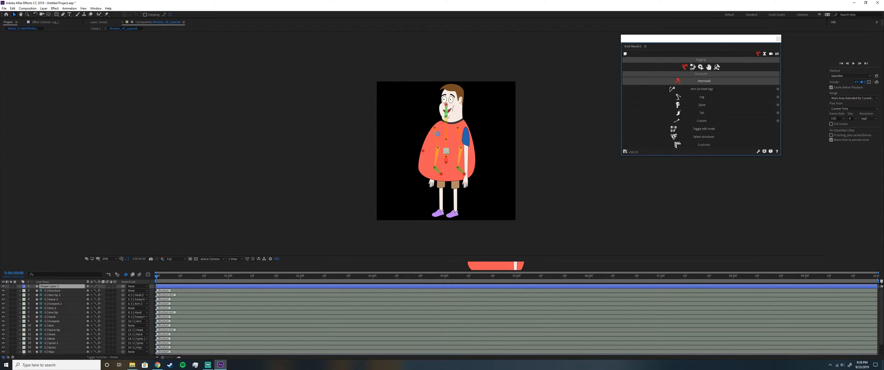
pyautogui.click(702, 97)
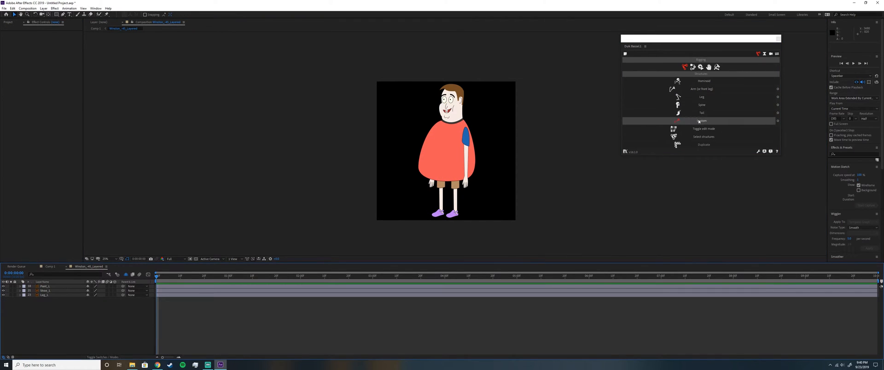
# Create a Duik Leg structure and select its thigh bone for placement
pyautogui.click(702, 96)
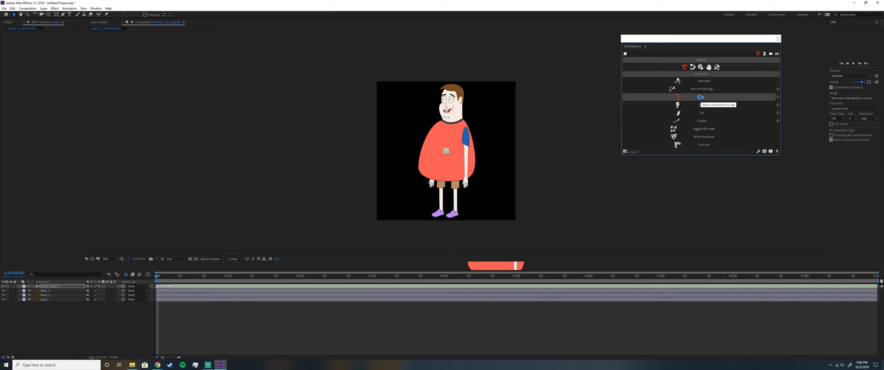
pyautogui.click(678, 96)
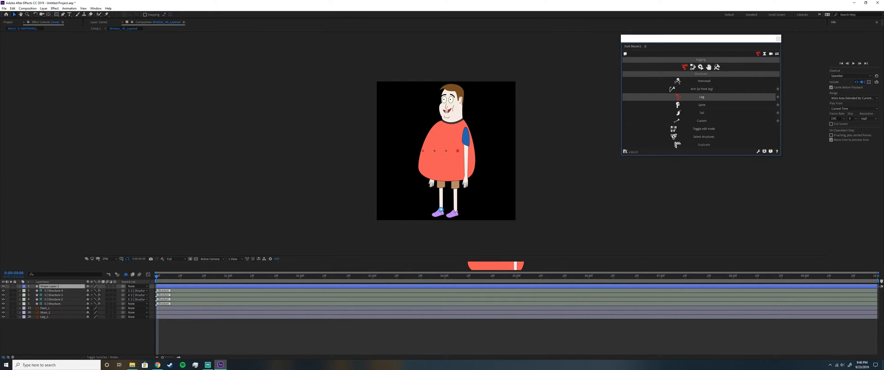
pyautogui.click(702, 96)
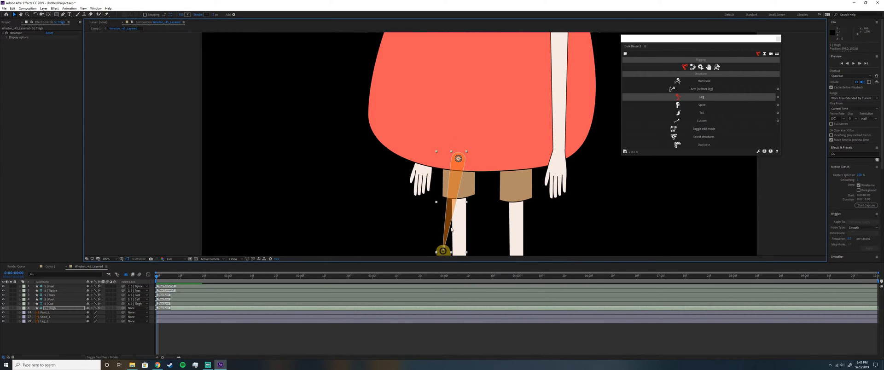
# Position the L Thigh, Calf, Foot and Toes bones along the left leg from hip to shoe tip
pyautogui.click(105, 259)
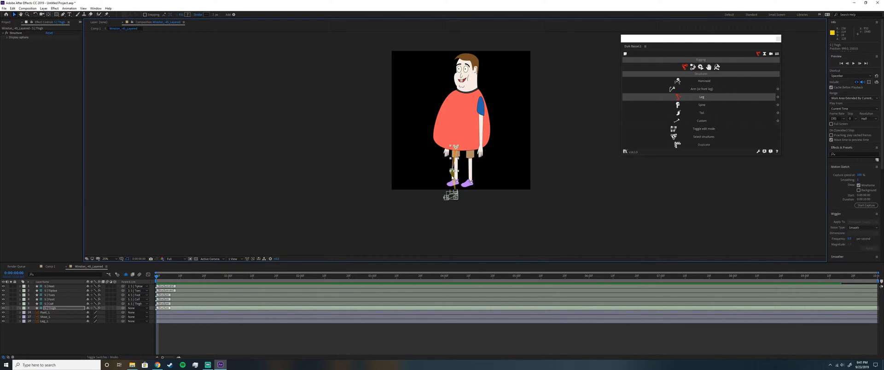
pyautogui.click(51, 304)
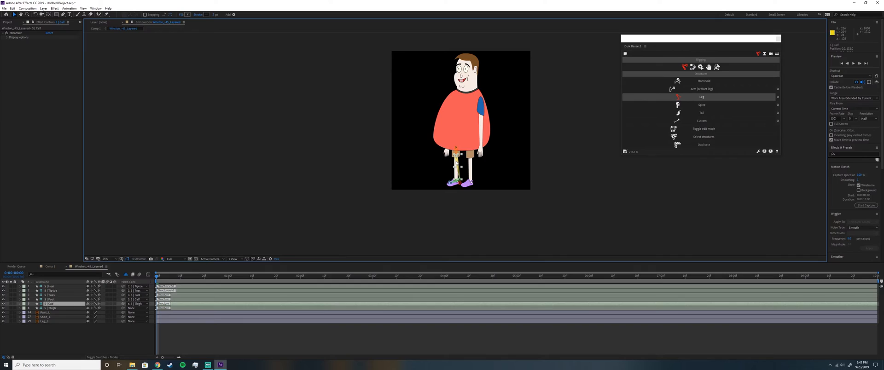
pyautogui.click(105, 259)
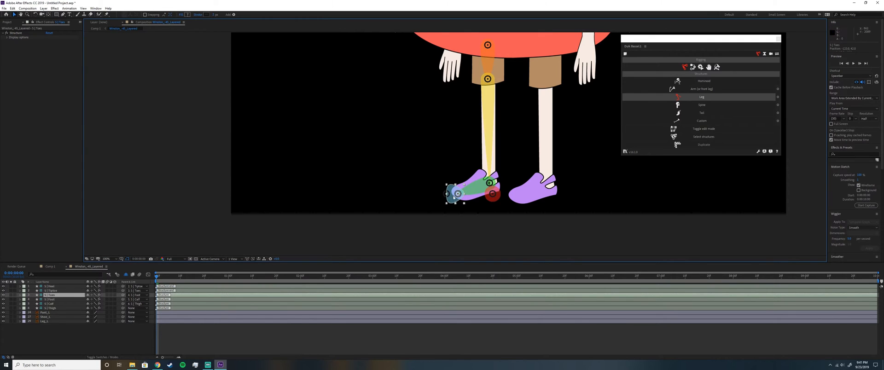
pyautogui.click(49, 286)
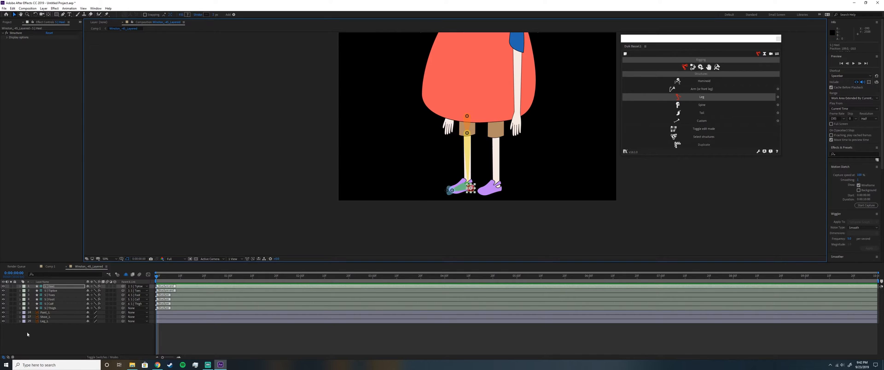
pyautogui.click(51, 309)
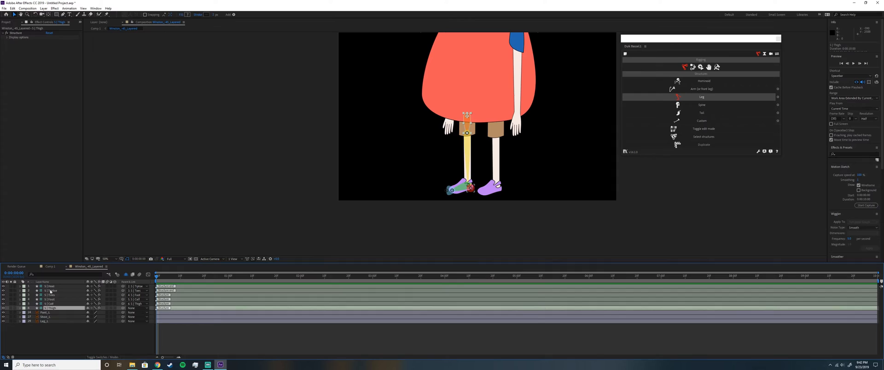
pyautogui.click(701, 74)
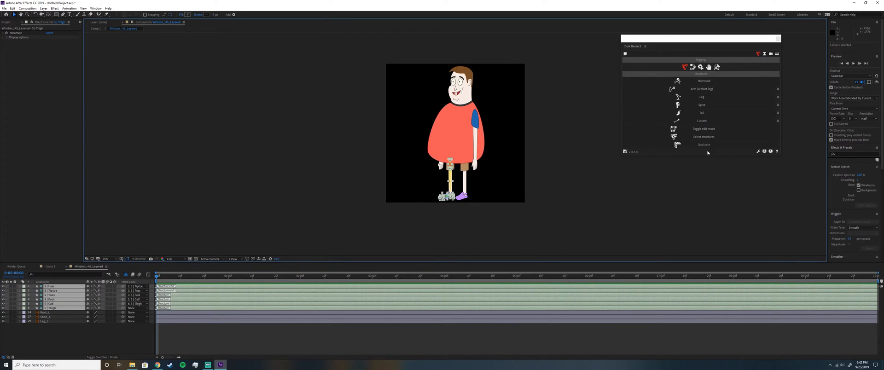
# Run Auto-rig & IK on the leg structures from Links & Constraints
pyautogui.click(692, 66)
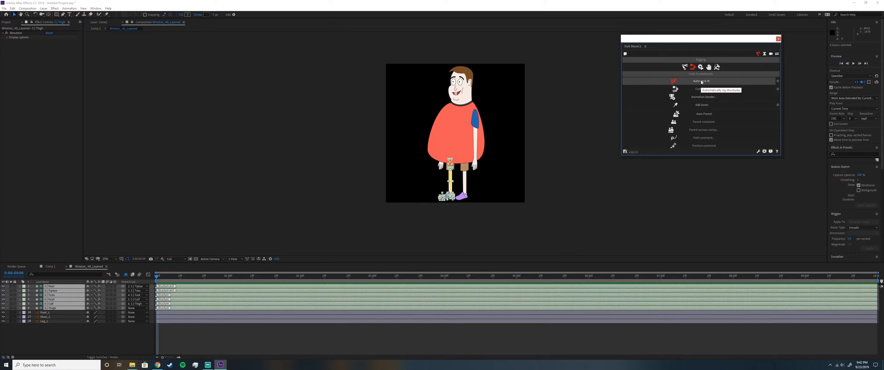
pyautogui.click(701, 80)
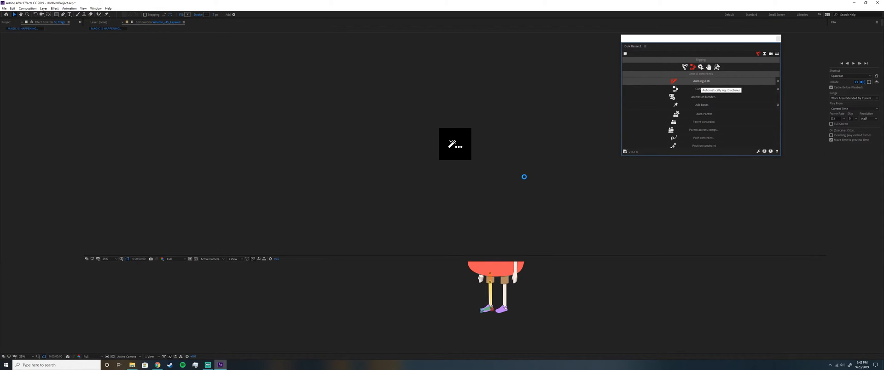
pyautogui.moveTo(524, 180)
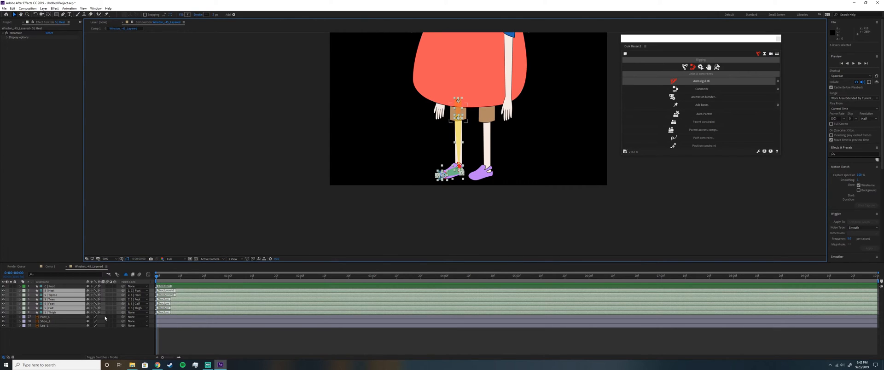
pyautogui.moveTo(82, 309)
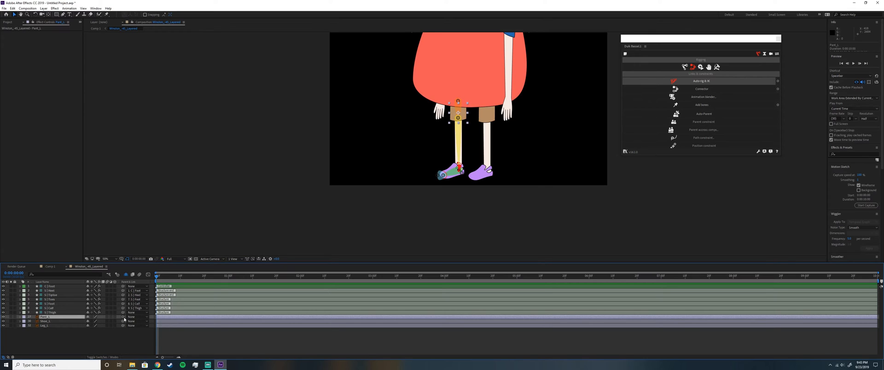
# Parent Pants_1, Leg_1 and Shoes_1 artwork to the thigh, calf and foot bones
pyautogui.click(44, 322)
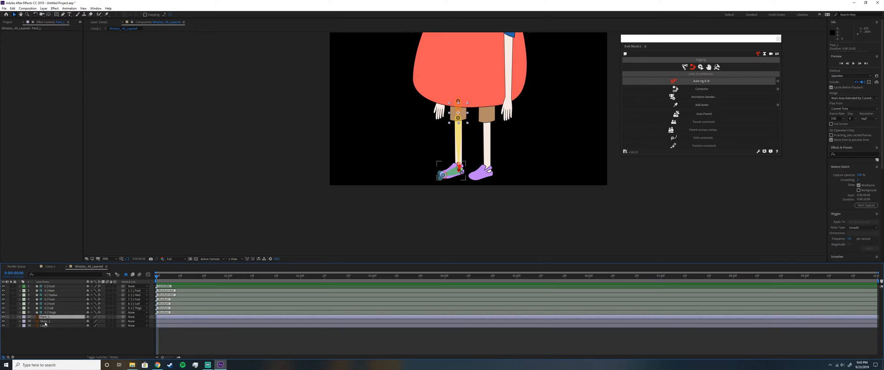
pyautogui.click(45, 326)
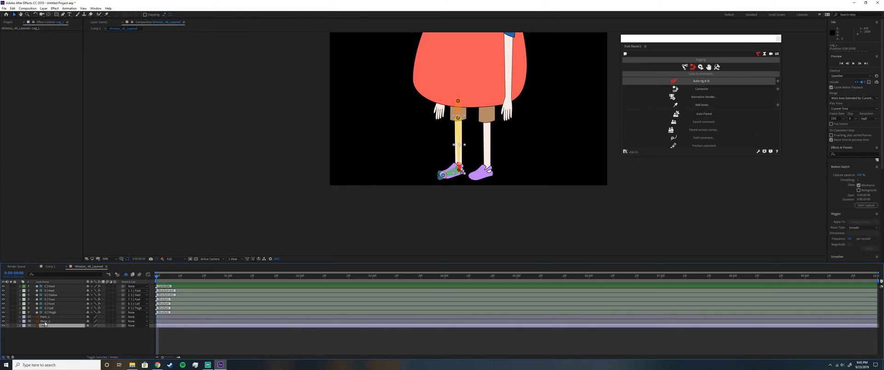
pyautogui.click(45, 317)
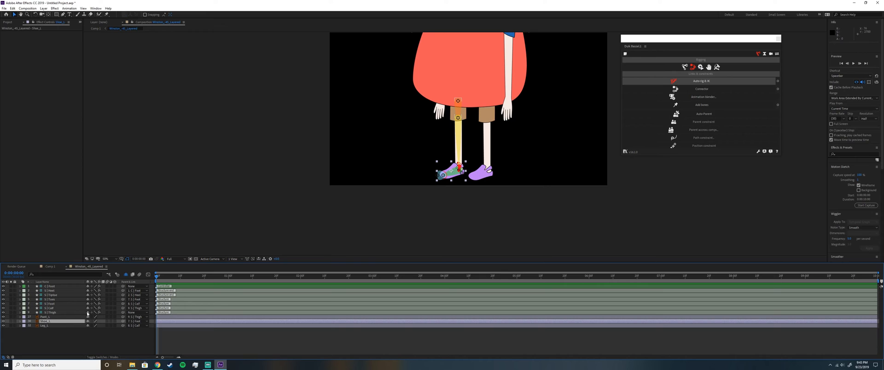
pyautogui.click(52, 286)
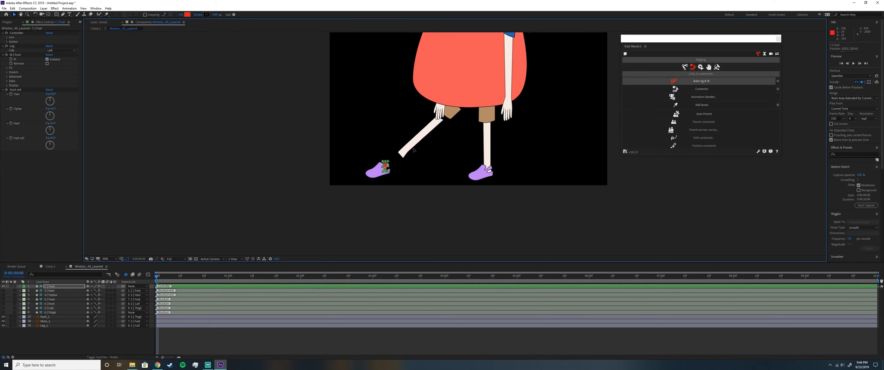
# Drag the C Foot controller to lift the foot and confirm the knee bends with IK
pyautogui.moveTo(378, 169); pyautogui.dragTo(433, 163)
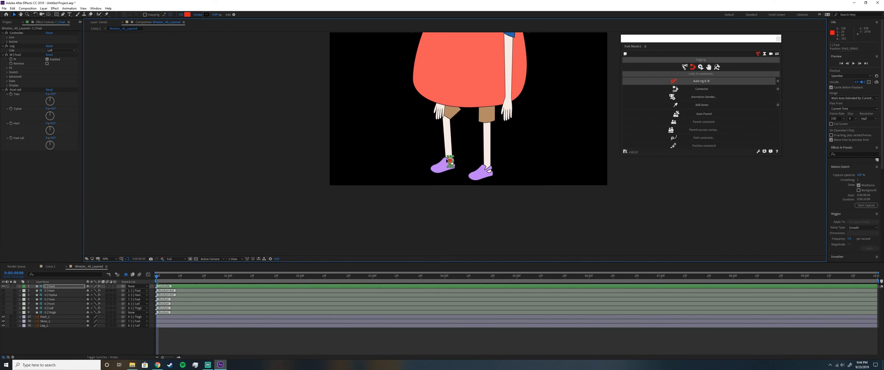
pyautogui.moveTo(448, 161); pyautogui.dragTo(383, 111)
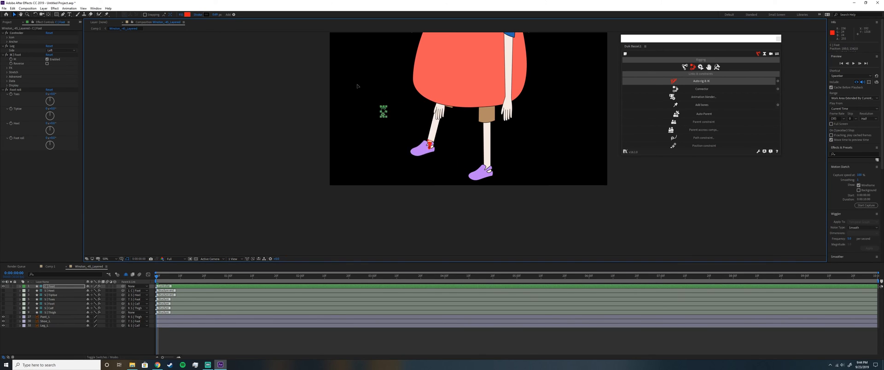